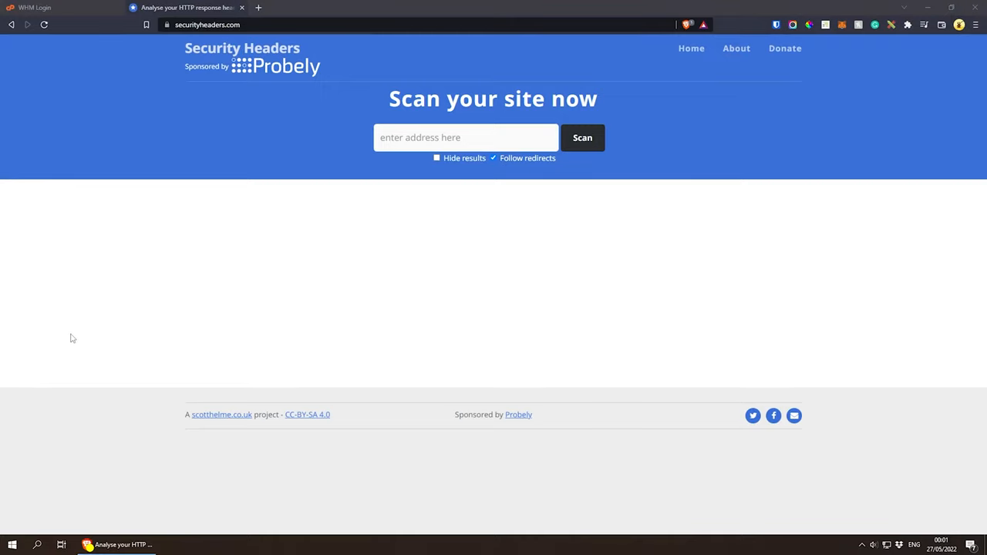
pyautogui.moveTo(78, 311)
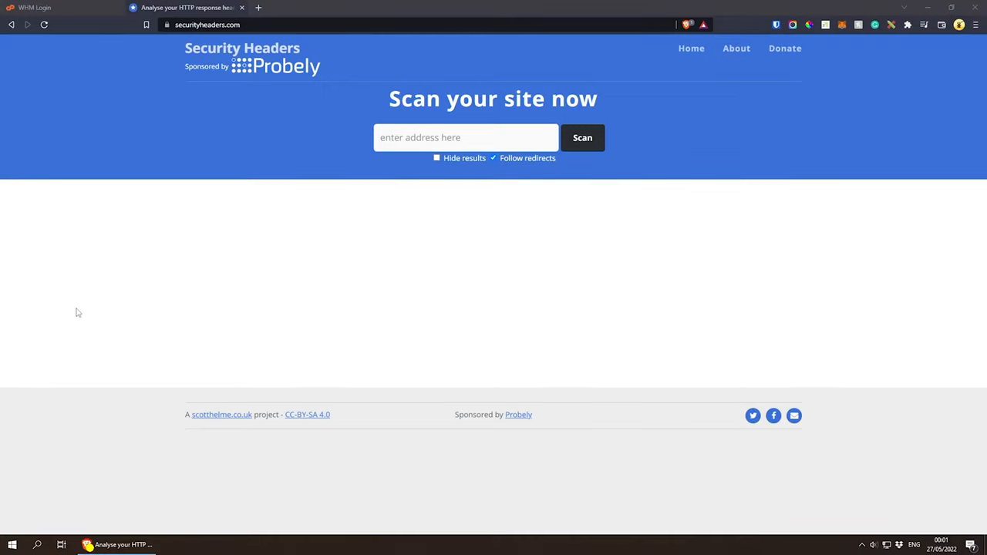
pyautogui.moveTo(96, 185)
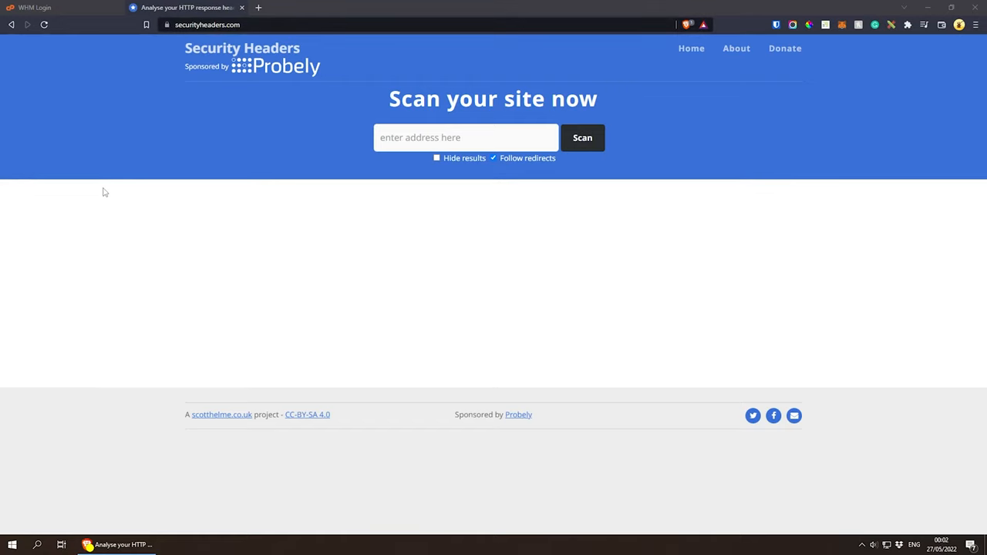
pyautogui.moveTo(99, 185)
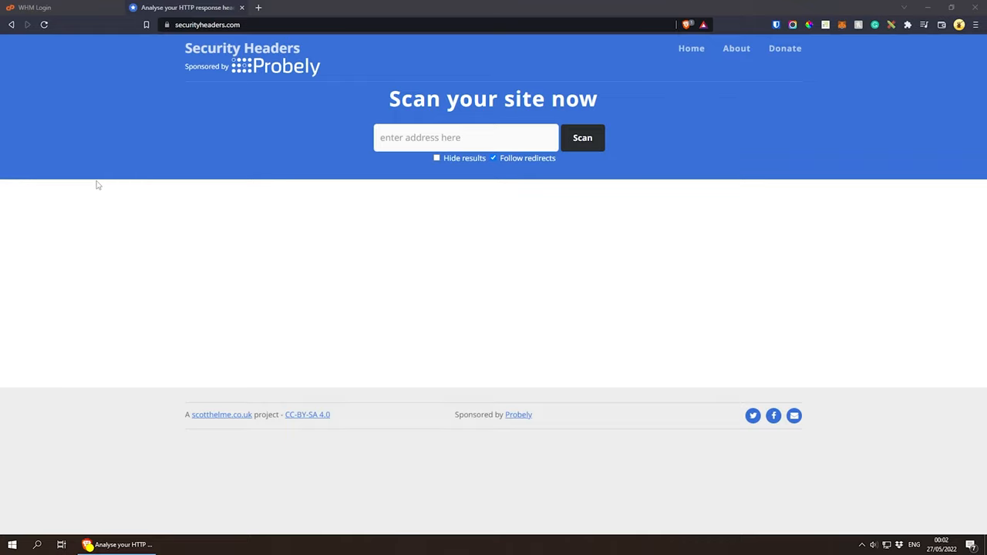
pyautogui.moveTo(248, 39)
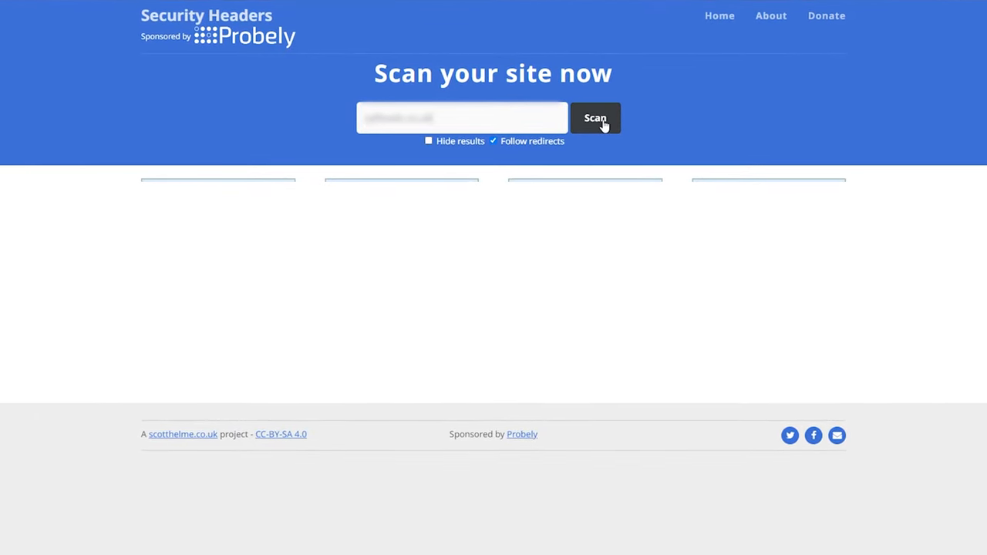
# Run the header scan and review the F-grade report with six missing headers
pyautogui.click(595, 117)
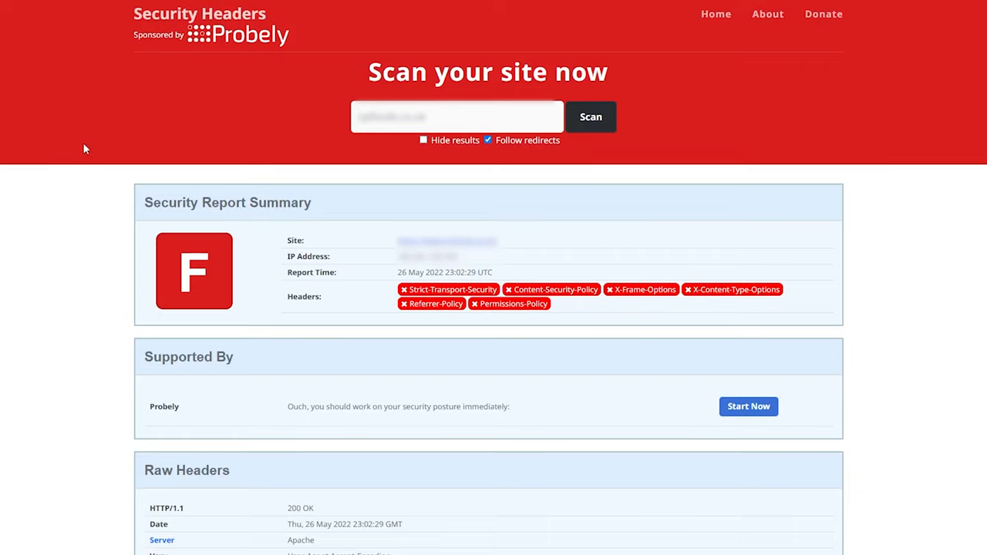
pyautogui.moveTo(62, 176)
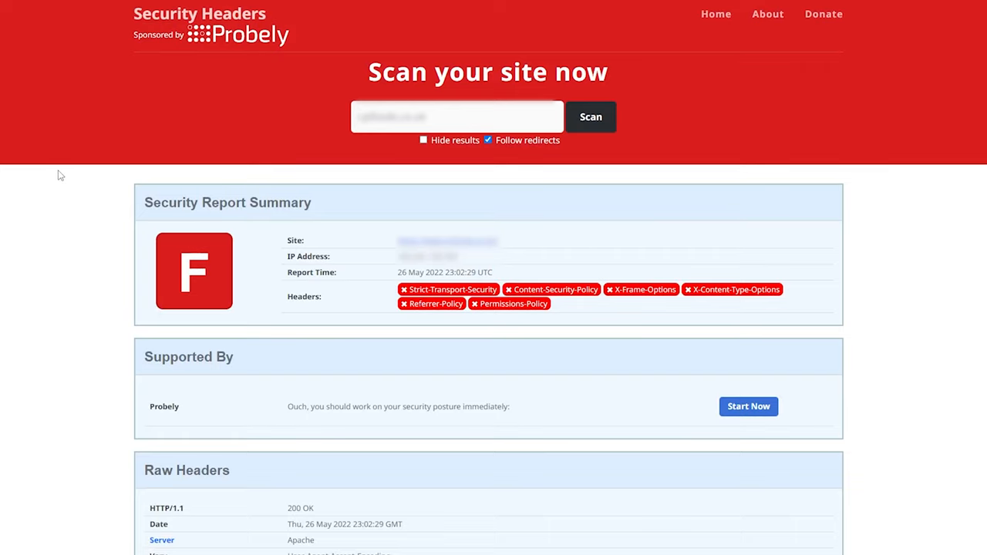
pyautogui.moveTo(216, 296)
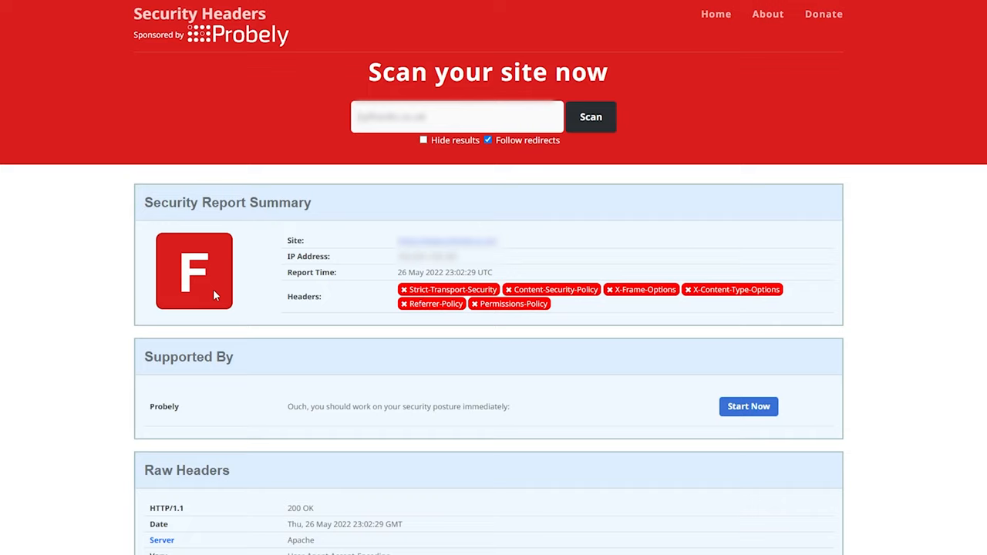
pyautogui.moveTo(333, 293)
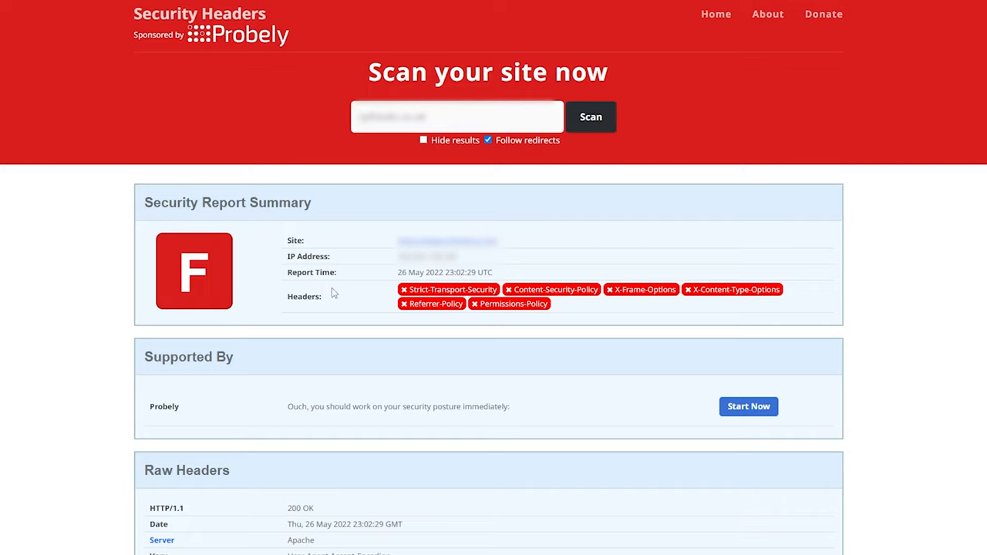
pyautogui.doubleClick(302, 296)
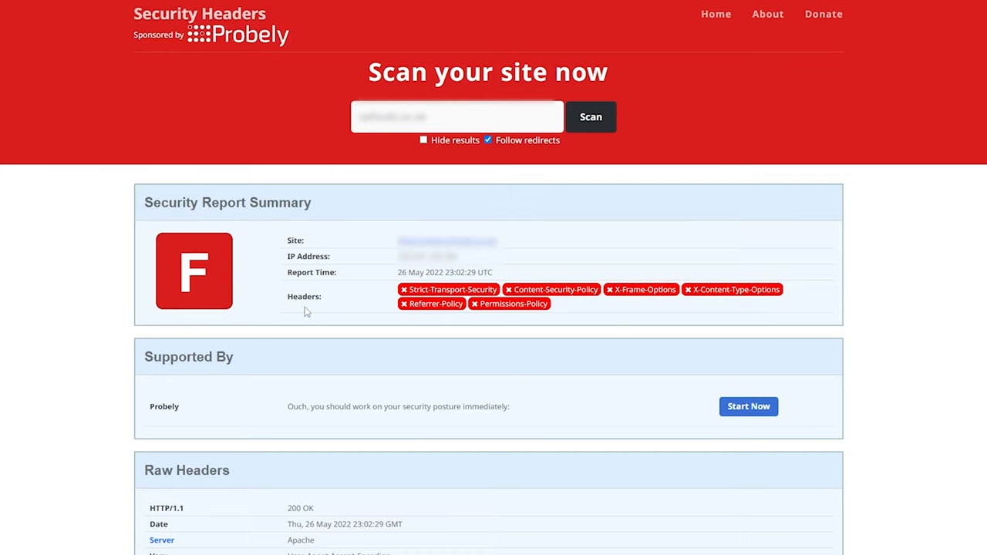
pyautogui.moveTo(571, 315)
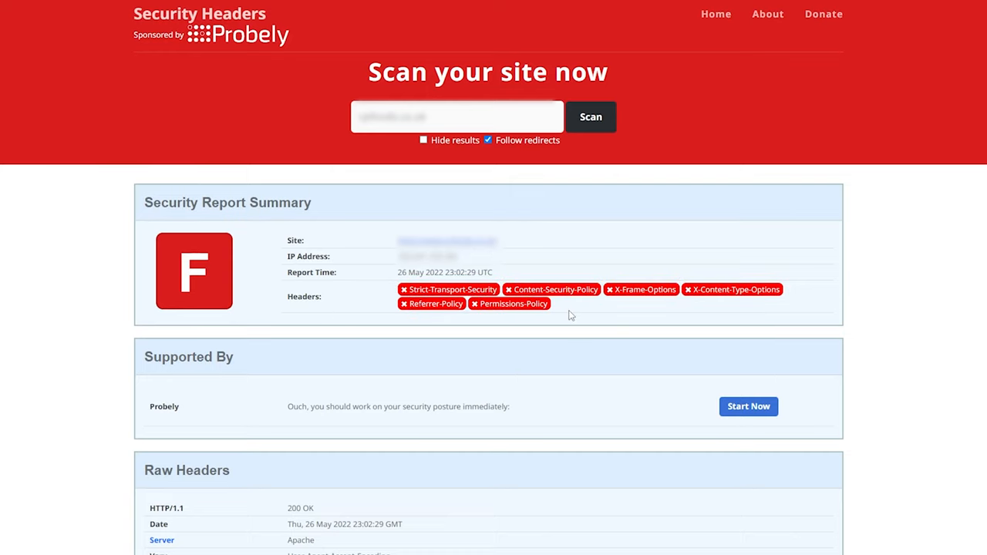
pyautogui.moveTo(537, 287)
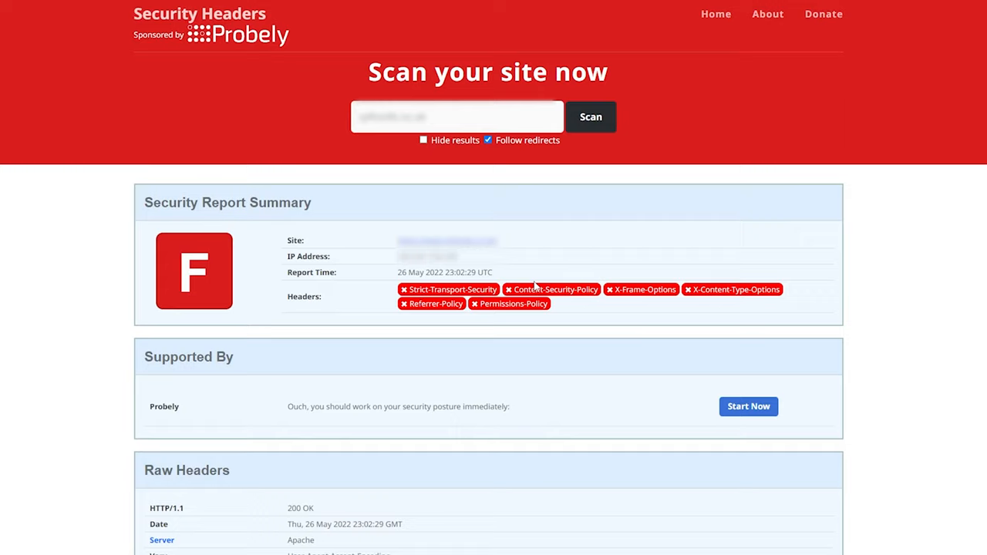
pyautogui.moveTo(604, 342)
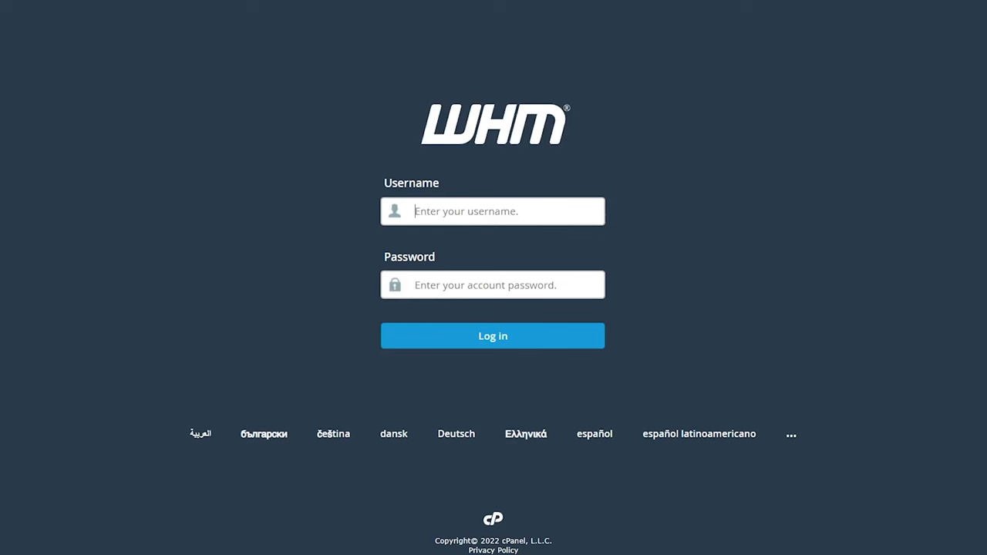
pyautogui.moveTo(735, 274)
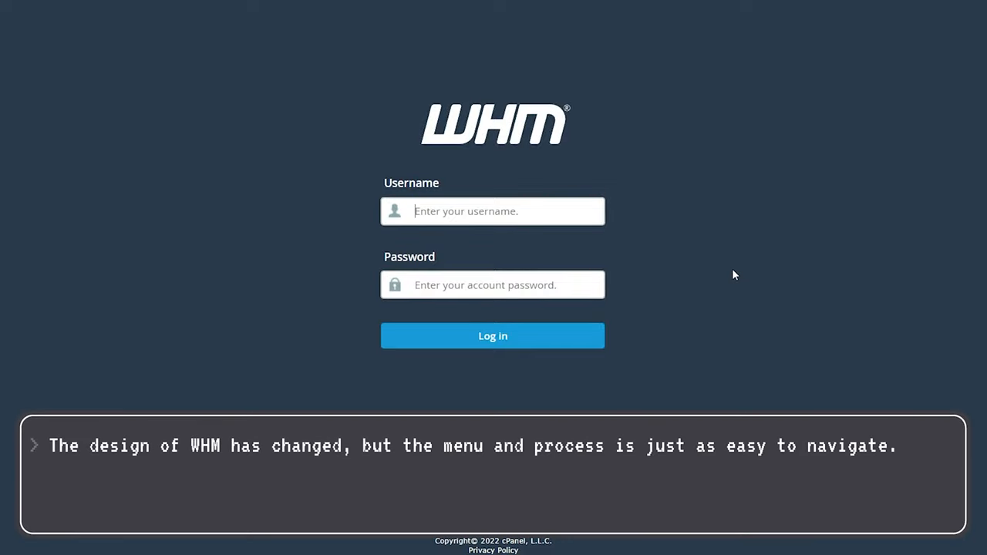
# Log in to WHM as root and land on the home dashboard
pyautogui.click(493, 337)
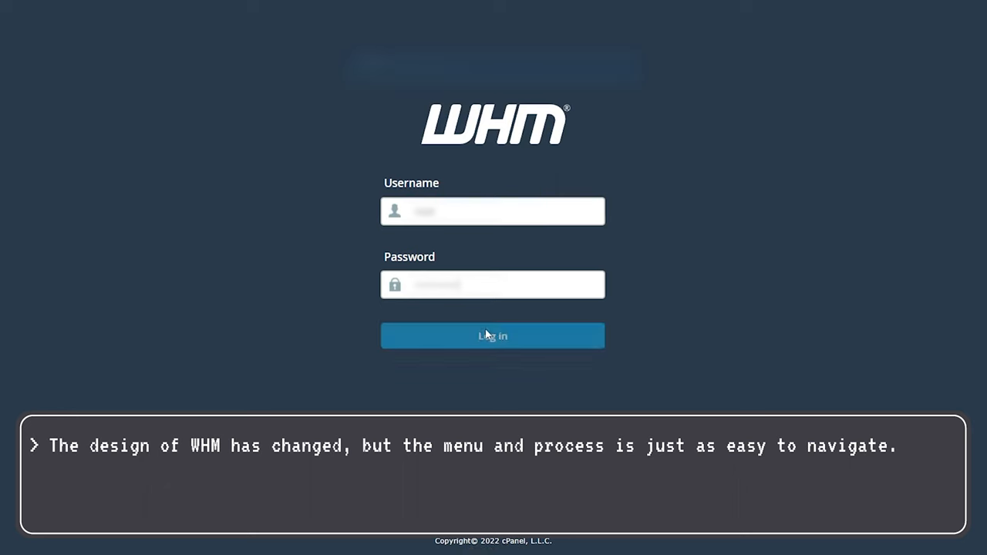
pyautogui.click(494, 336)
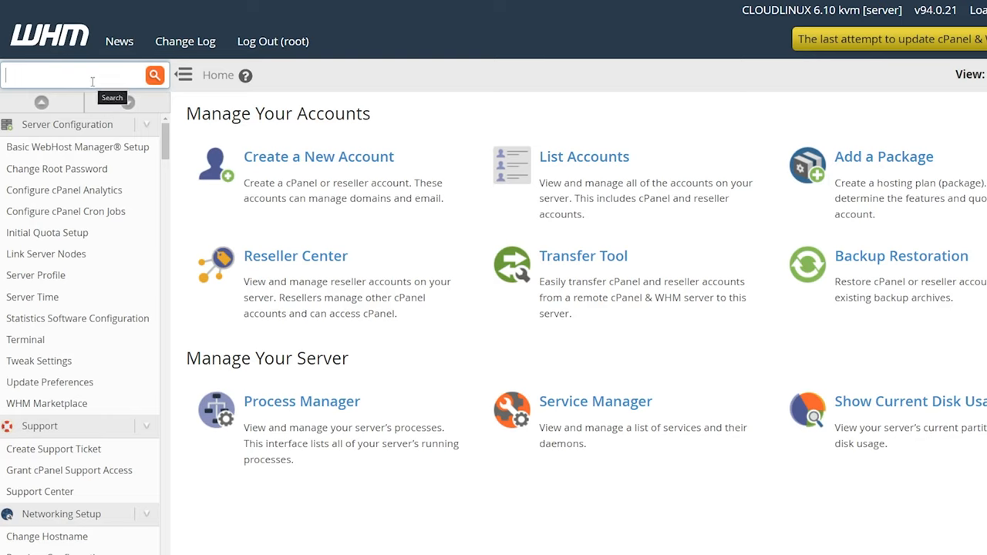
# Search 'apache' in the sidebar and reach Apache Configuration's Include Editor
pyautogui.write('apache')
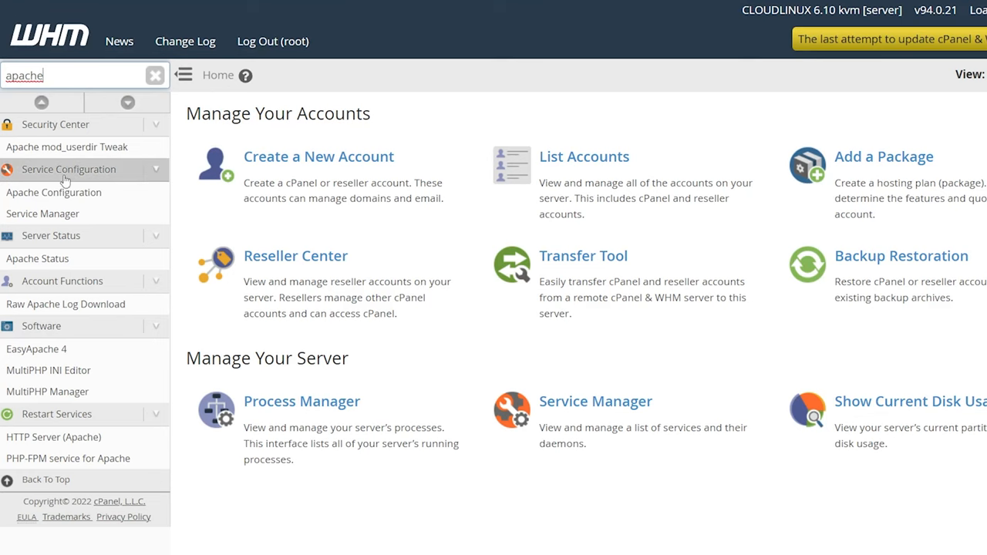
pyautogui.moveTo(53, 191)
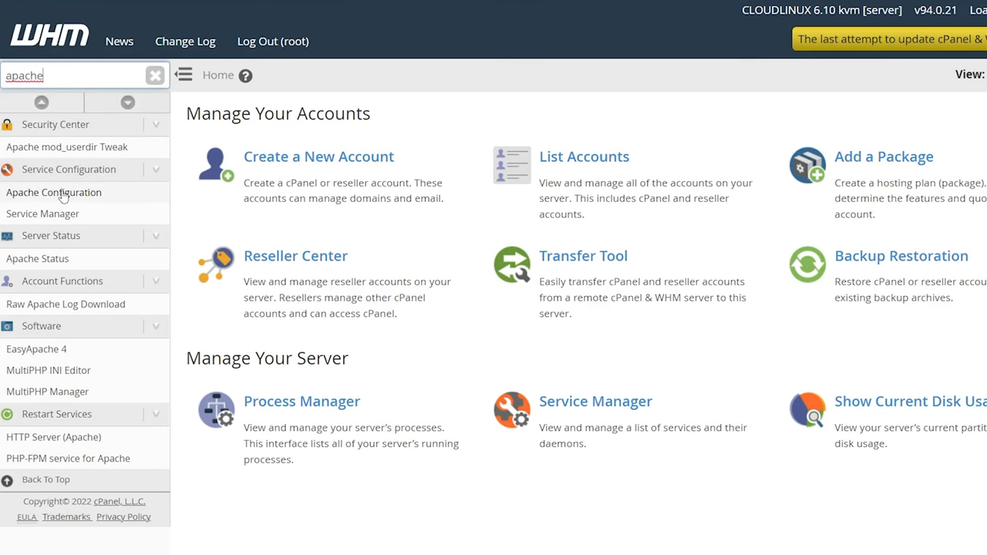
pyautogui.click(53, 191)
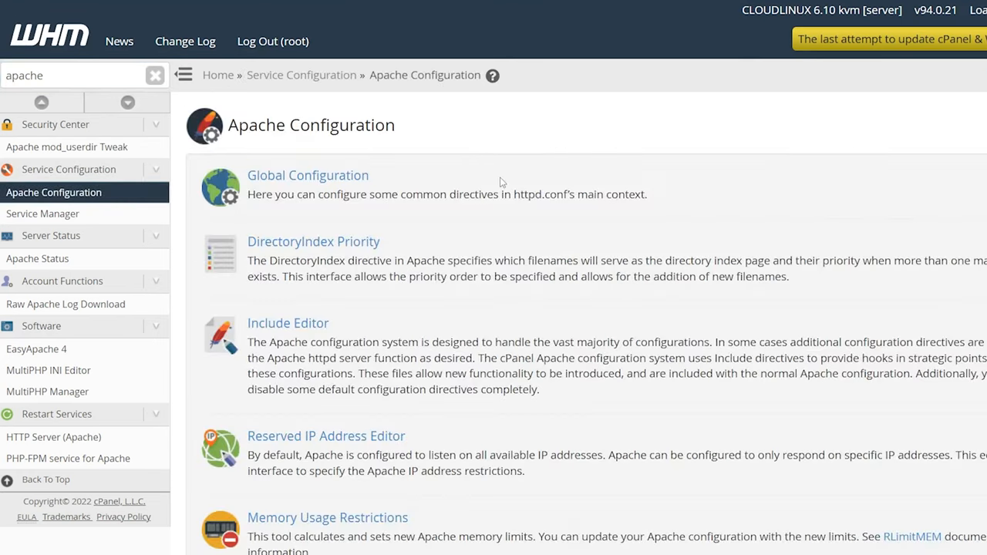
pyautogui.scroll(-3)
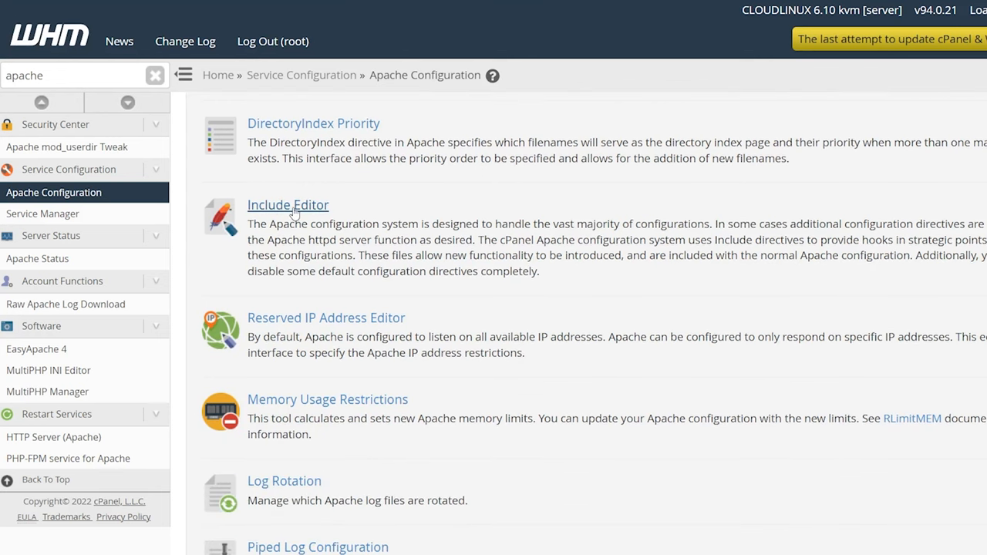
pyautogui.click(287, 204)
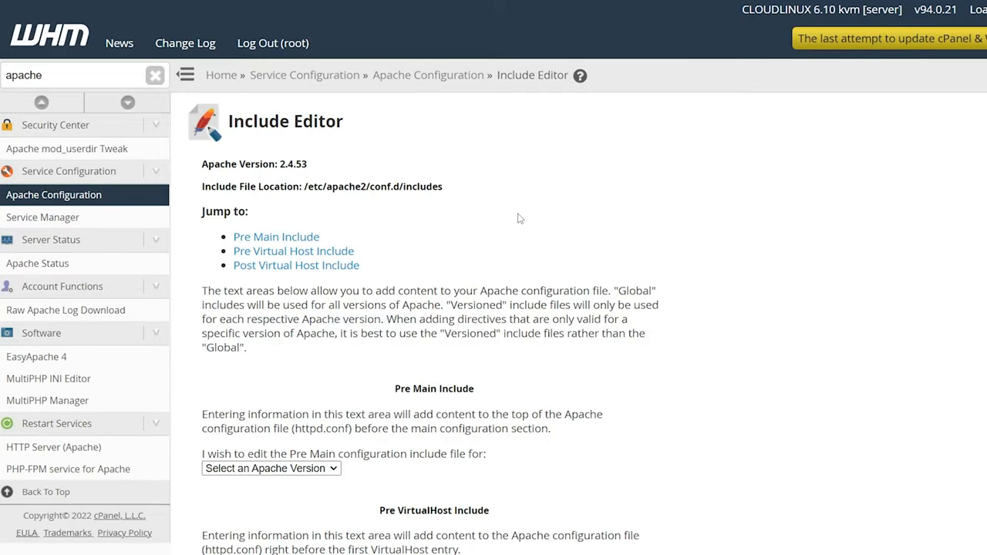
# Choose to edit the Pre Main Include for All Versions of Apache
pyautogui.scroll(-3)
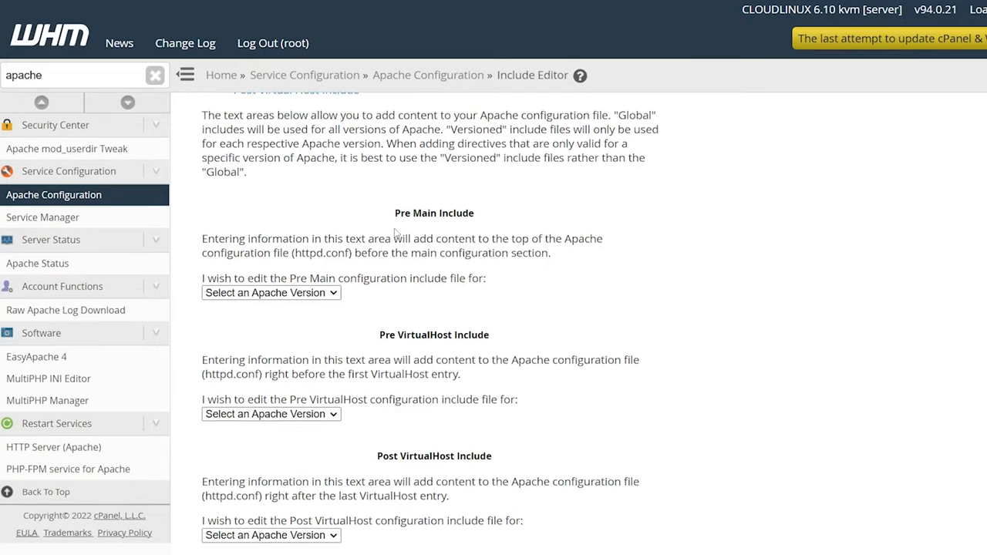
pyautogui.doubleClick(435, 213)
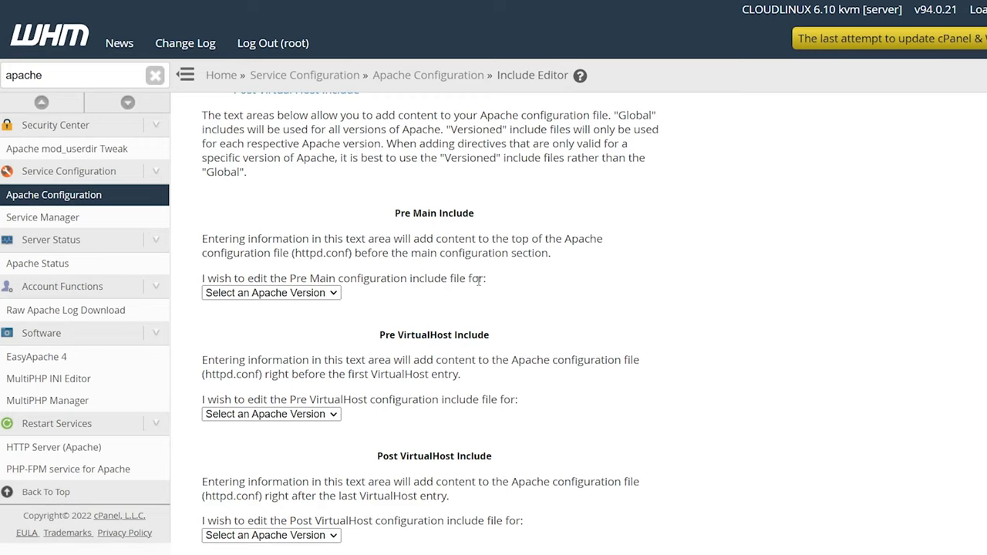
pyautogui.click(272, 294)
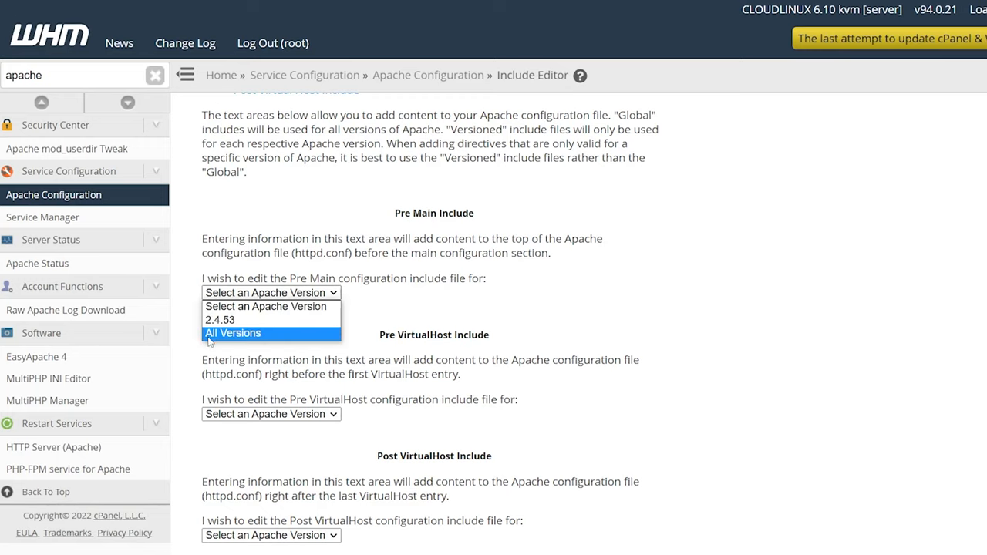
pyautogui.click(233, 334)
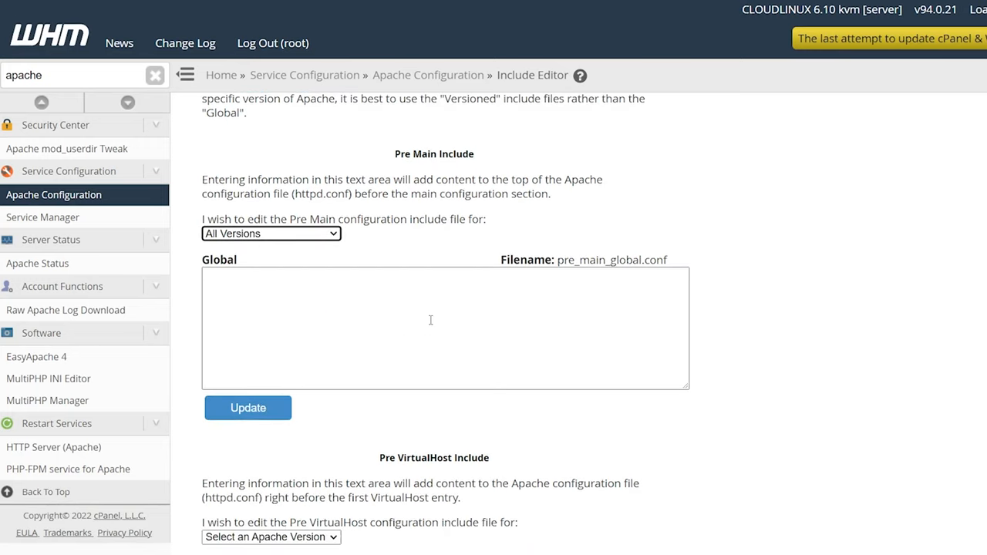
# Paste the six security header directives, update the include, and restart Apache
pyautogui.scroll(-3)
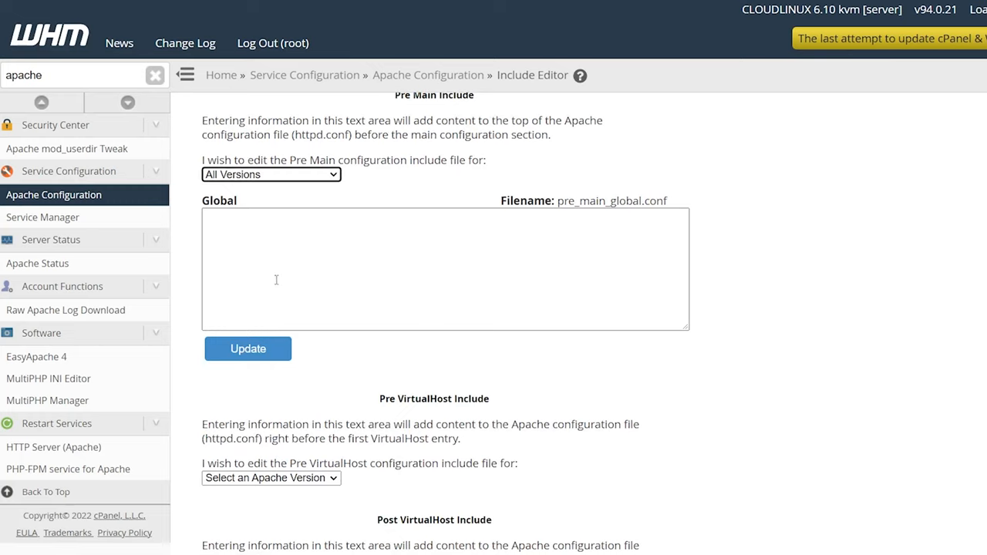
pyautogui.moveTo(380, 230)
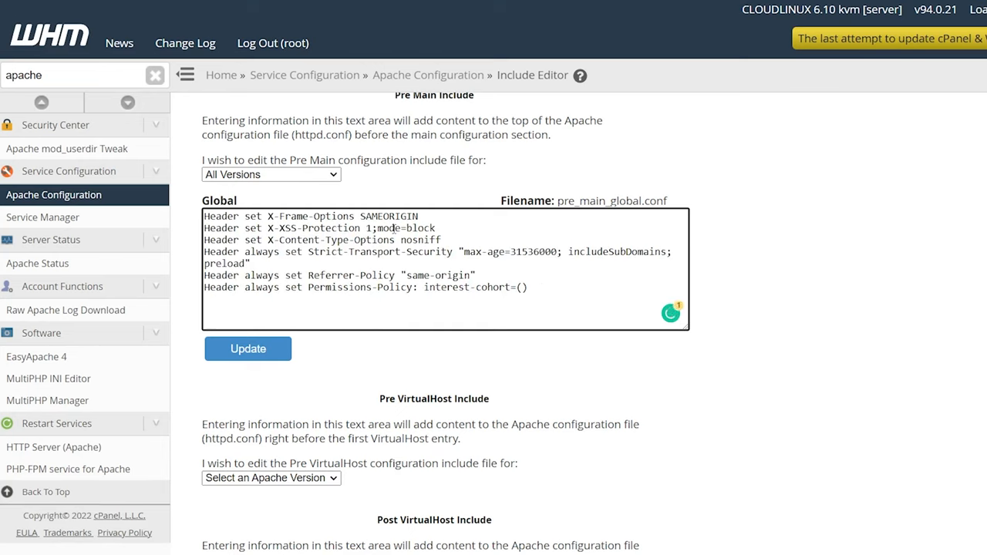
pyautogui.doubleClick(302, 216)
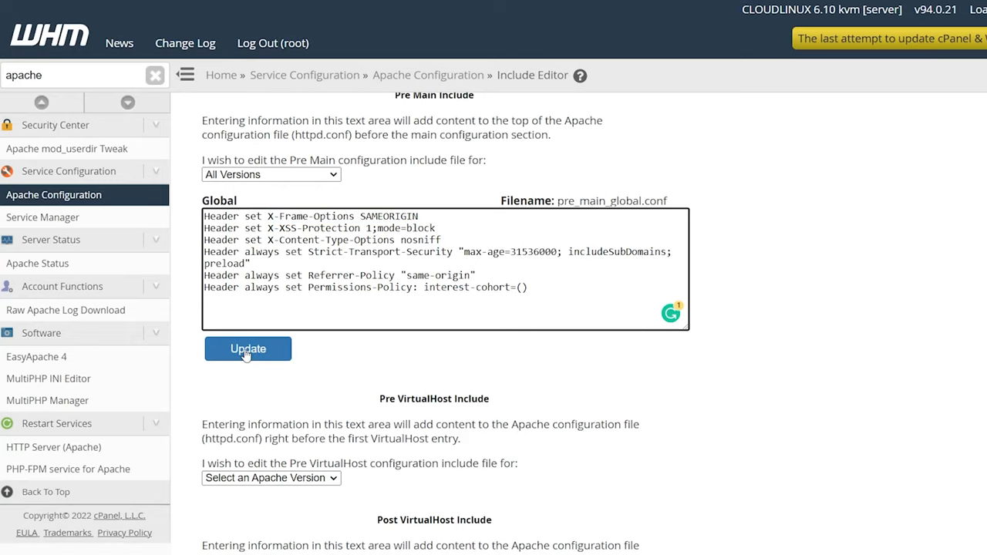
pyautogui.click(247, 349)
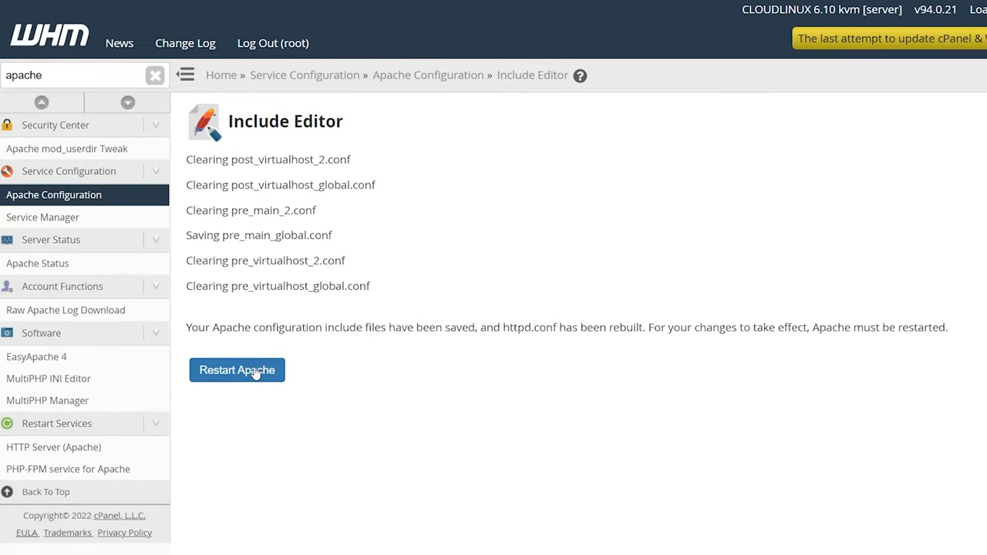
pyautogui.click(238, 370)
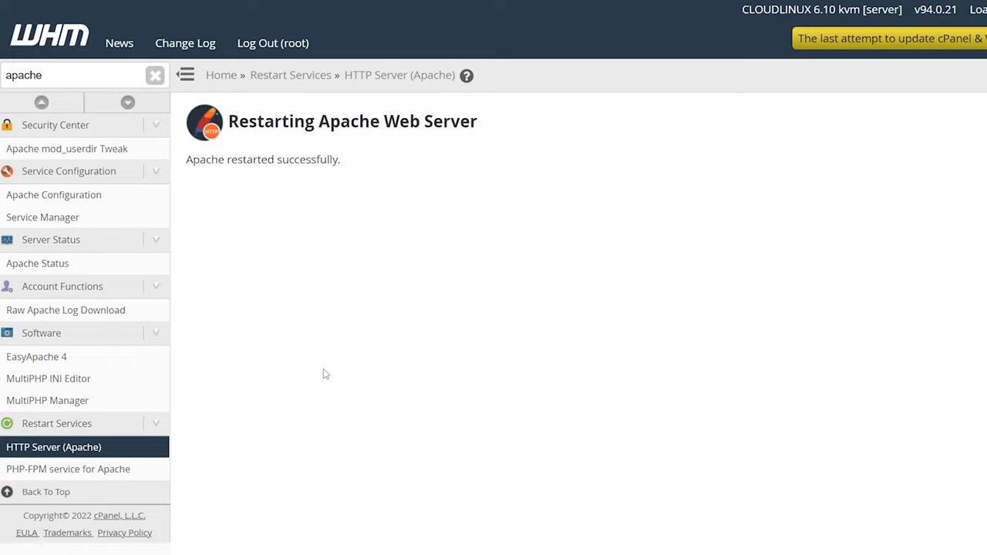
pyautogui.moveTo(219, 172)
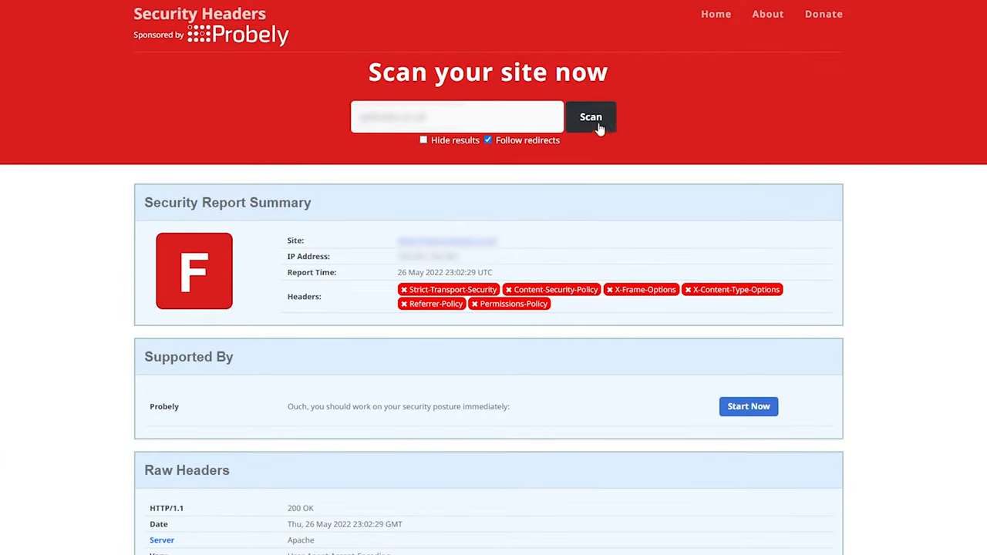
# Rescan the site, now graded A with only Content-Security-Policy missing
pyautogui.click(591, 117)
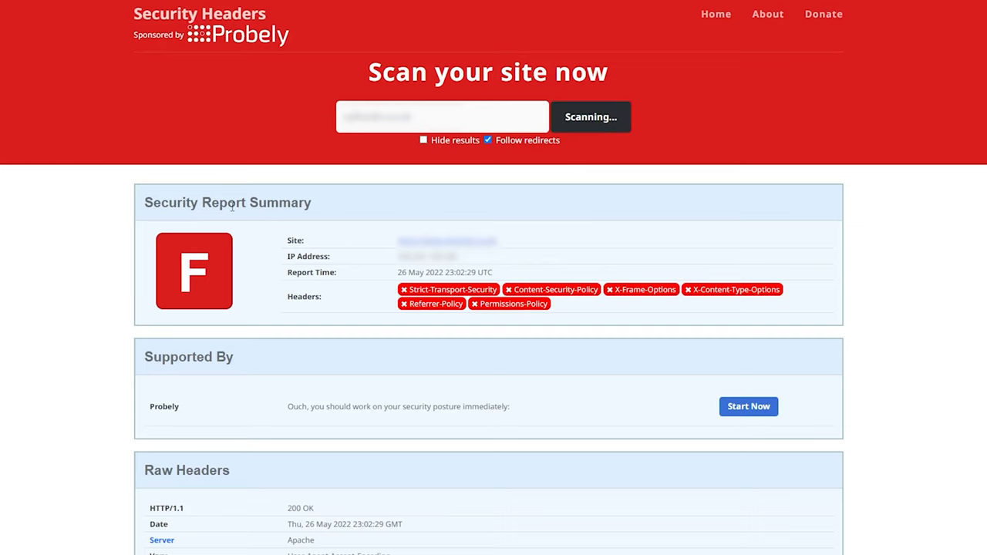
pyautogui.click(591, 117)
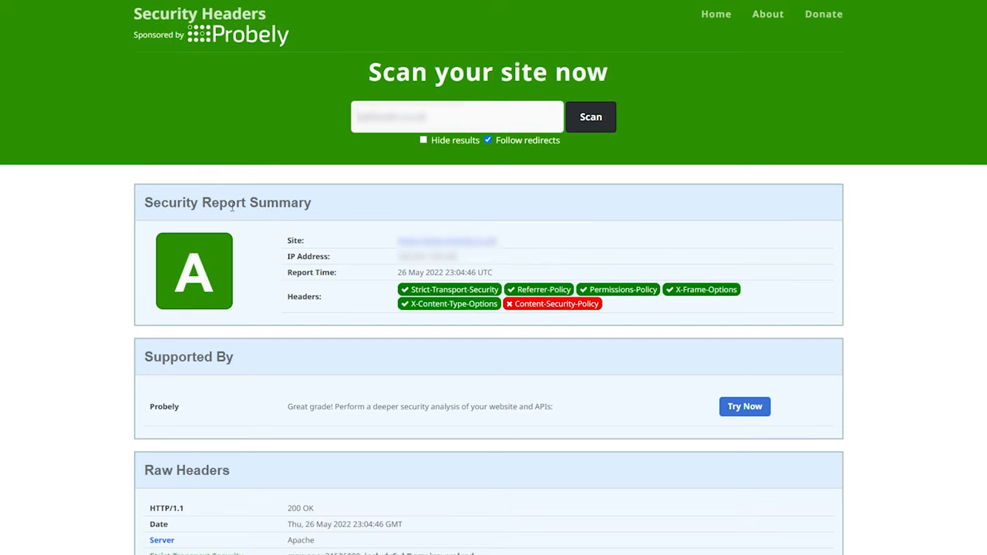
pyautogui.moveTo(331, 208)
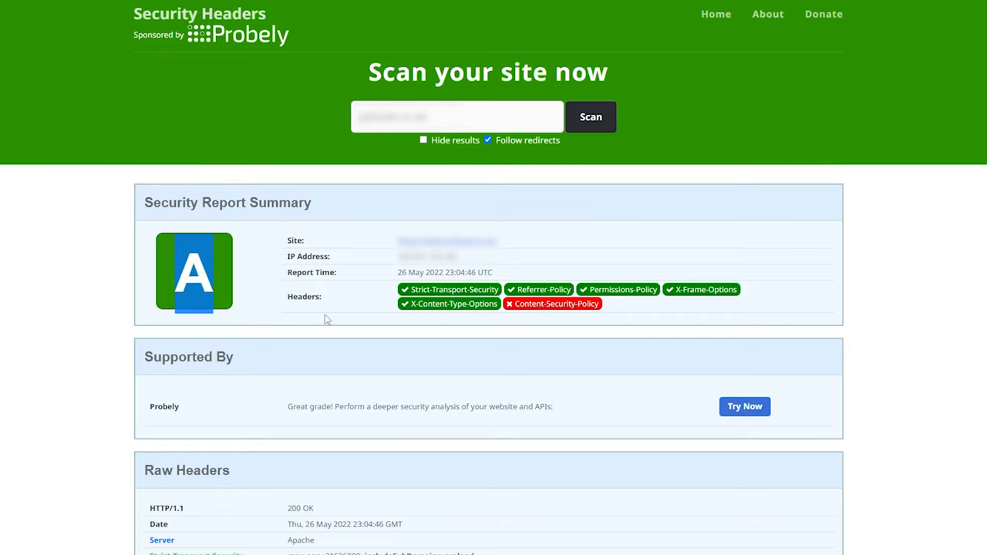
pyautogui.moveTo(830, 297)
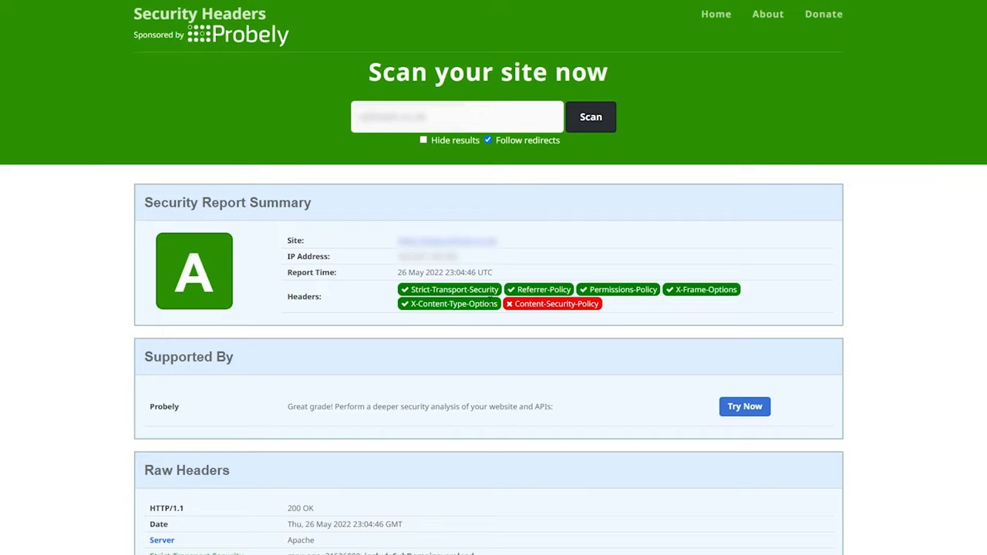
pyautogui.moveTo(172, 279)
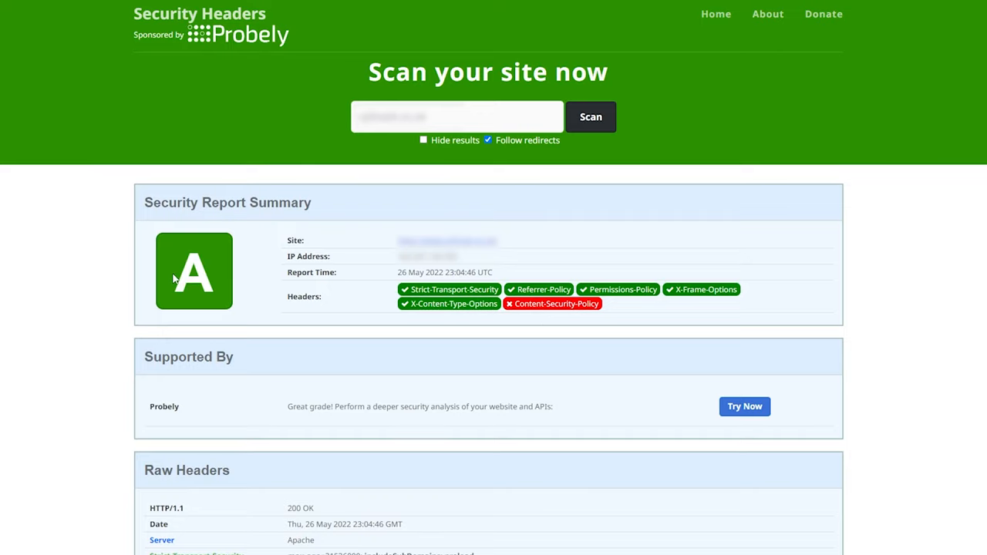
pyautogui.moveTo(667, 342)
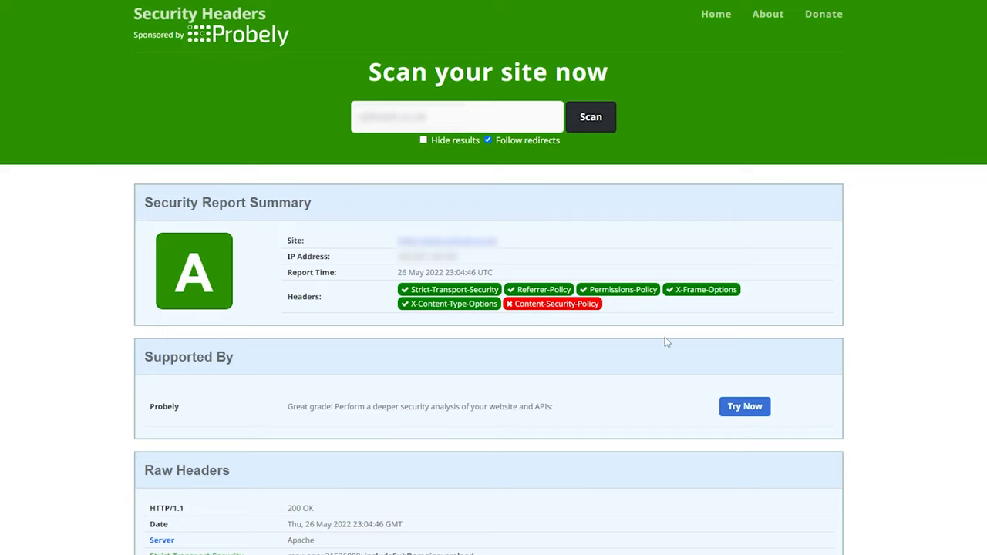
pyautogui.moveTo(324, 173)
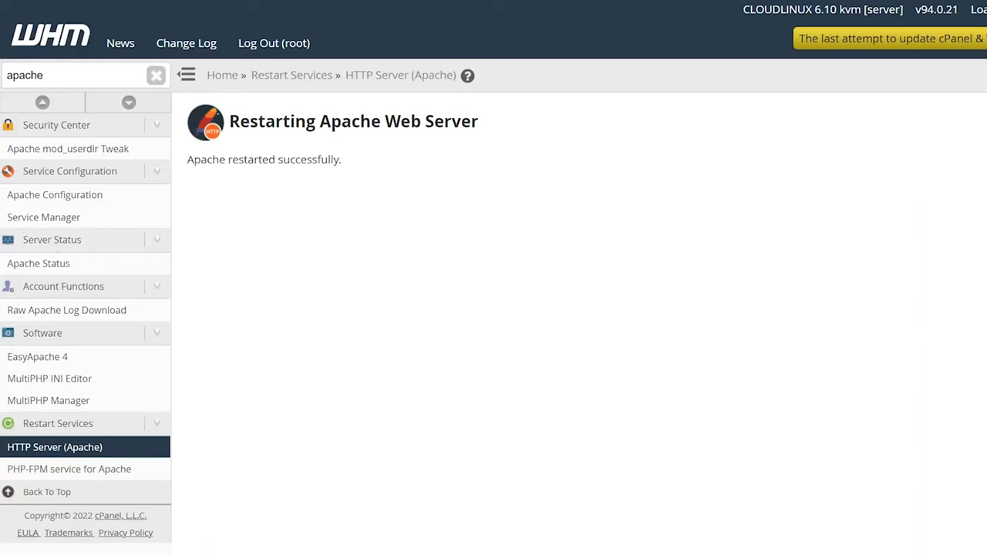
pyautogui.moveTo(486, 336)
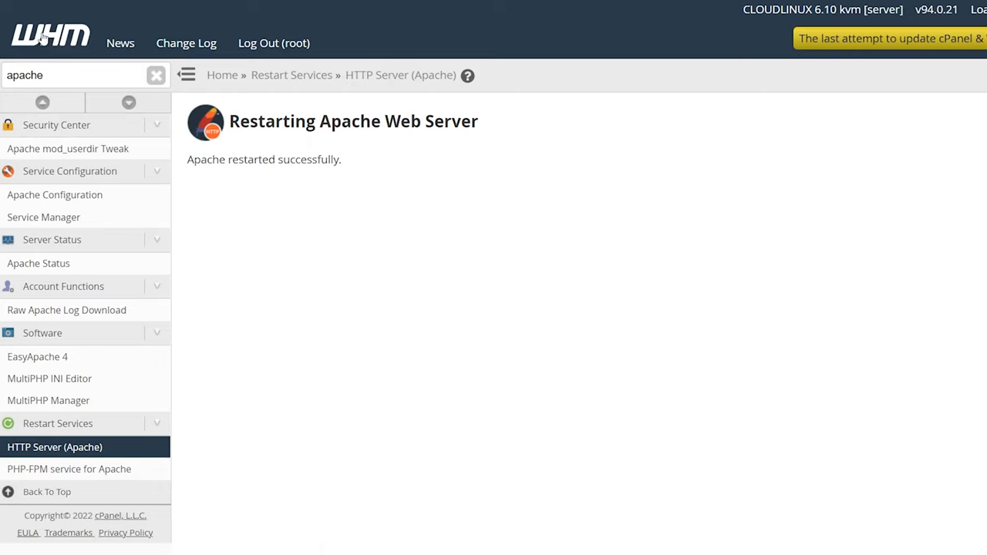
pyautogui.moveTo(507, 307)
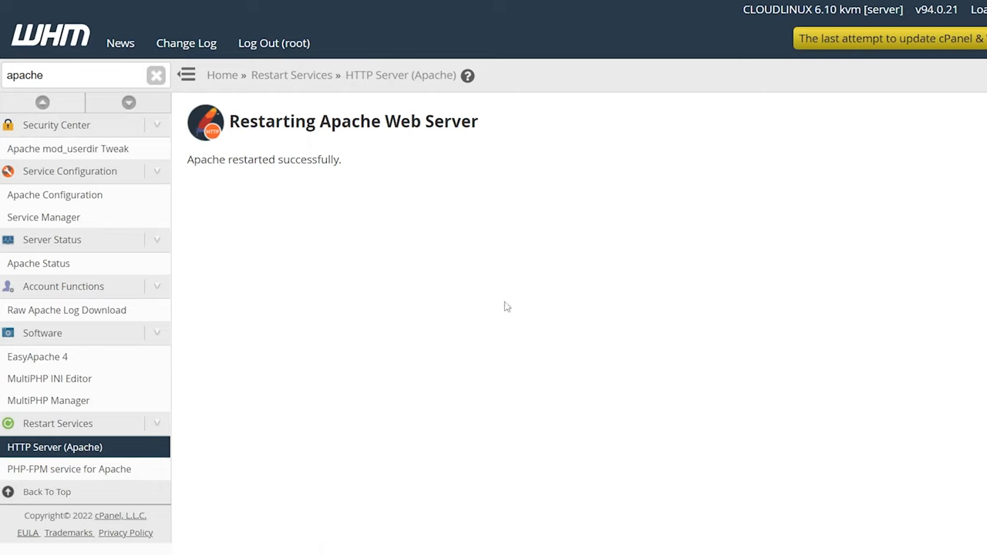
pyautogui.moveTo(250, 219)
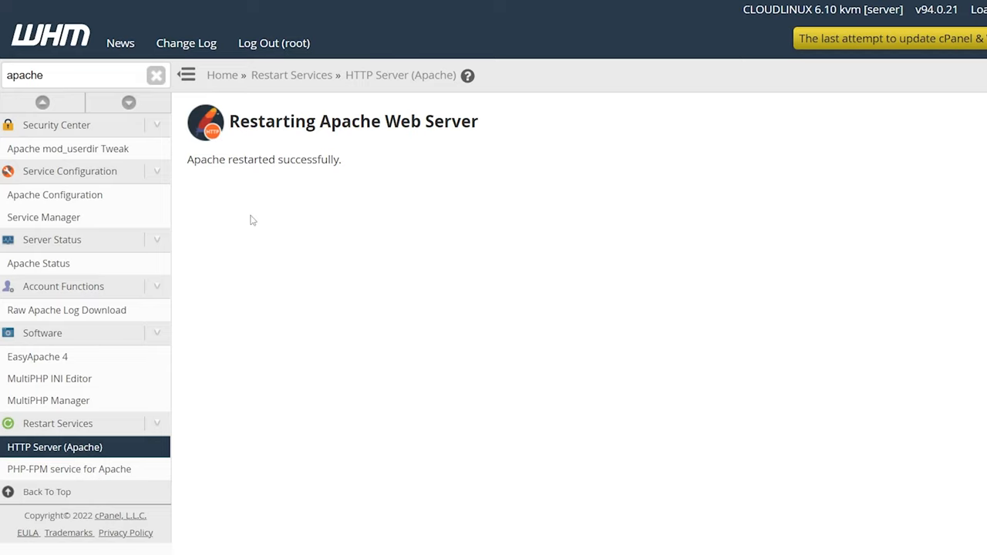
pyautogui.moveTo(392, 358)
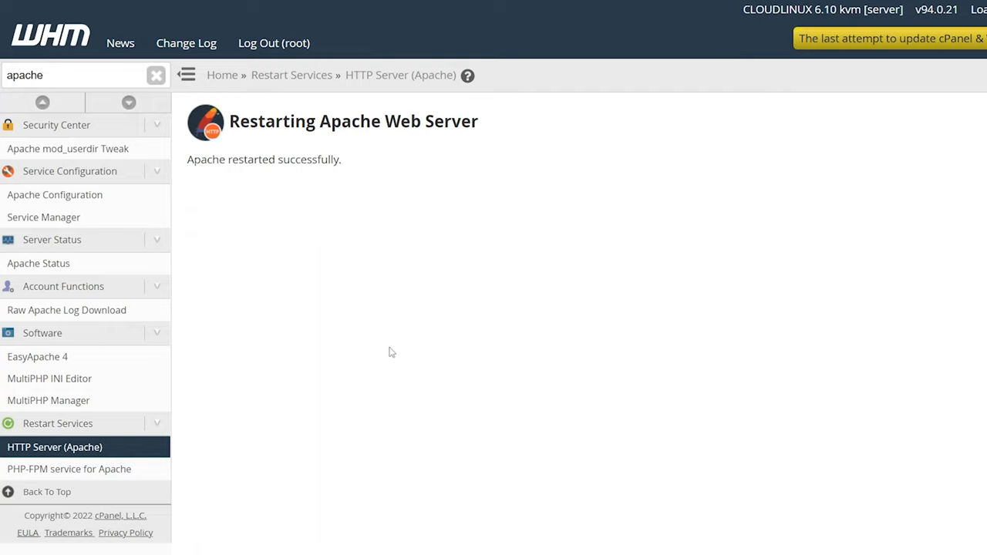
pyautogui.moveTo(386, 346)
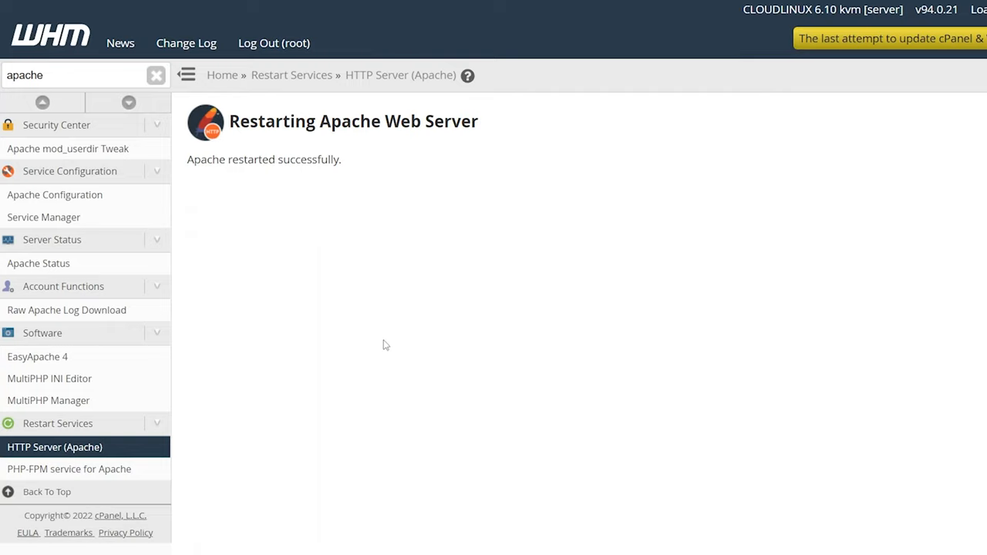
pyautogui.moveTo(427, 341)
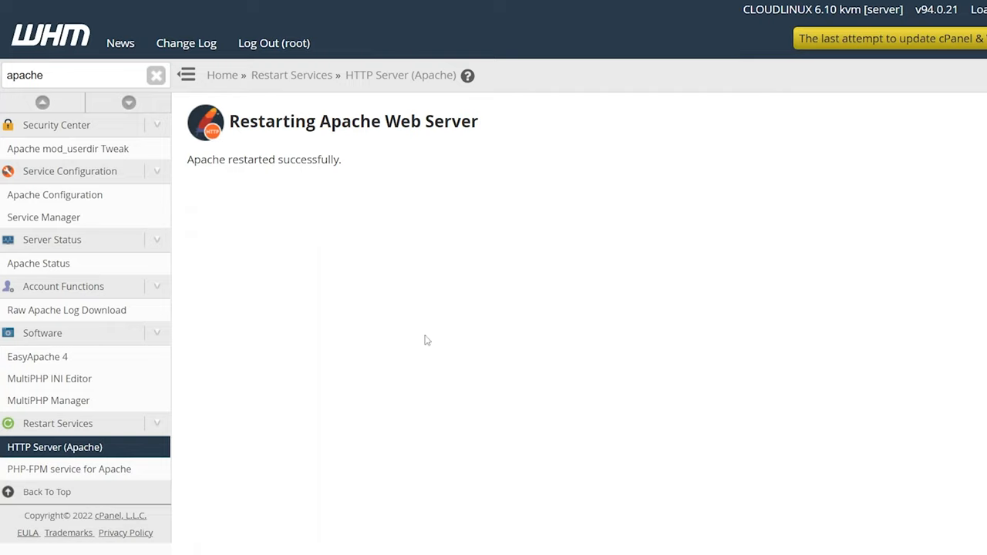